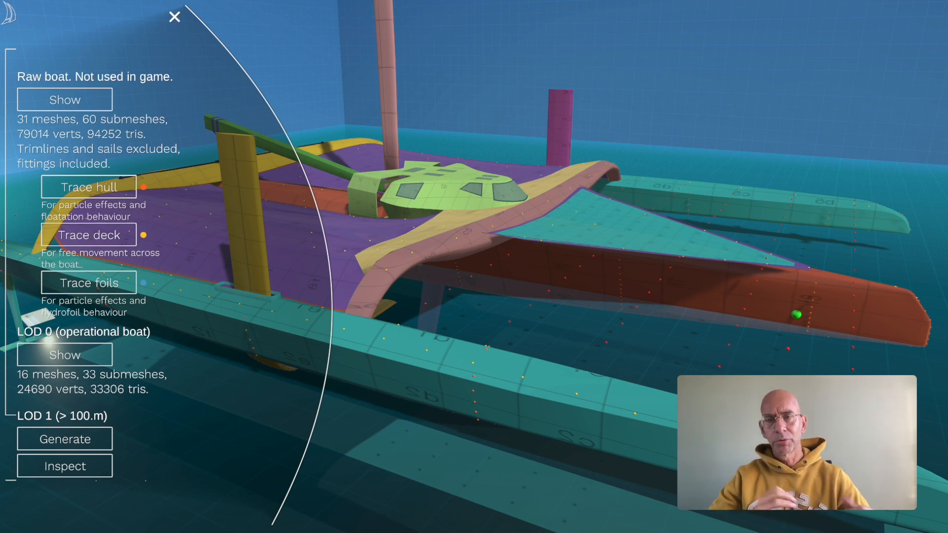
pyautogui.moveTo(588, 281)
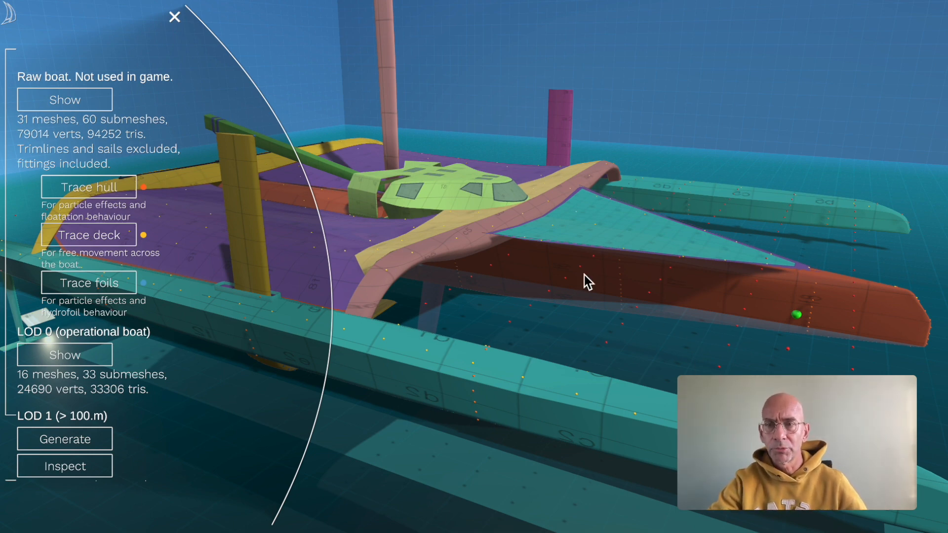
# Step: Orbit toward the orange hull and swing in close over the purple deck's yellow points
pyautogui.moveTo(587, 281); pyautogui.dragTo(598, 217)
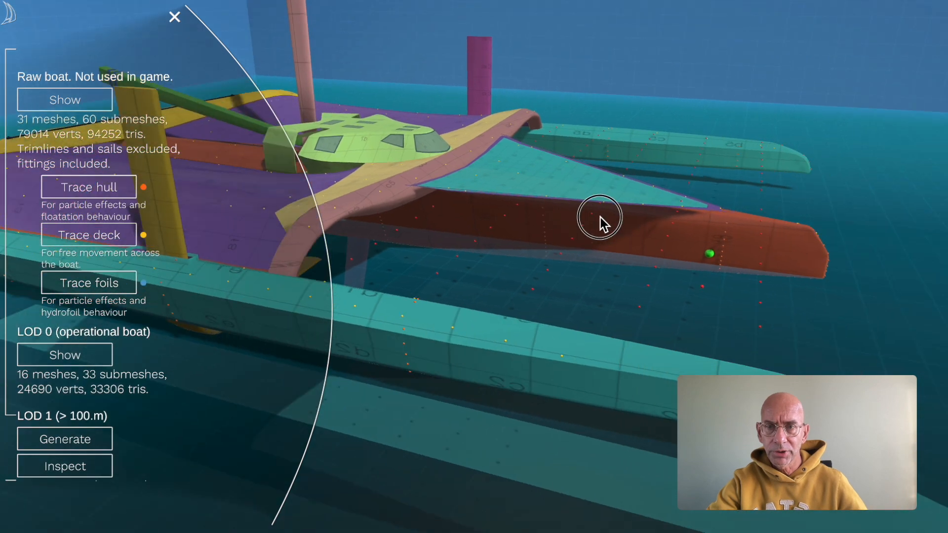
pyautogui.moveTo(599, 218); pyautogui.dragTo(638, 269)
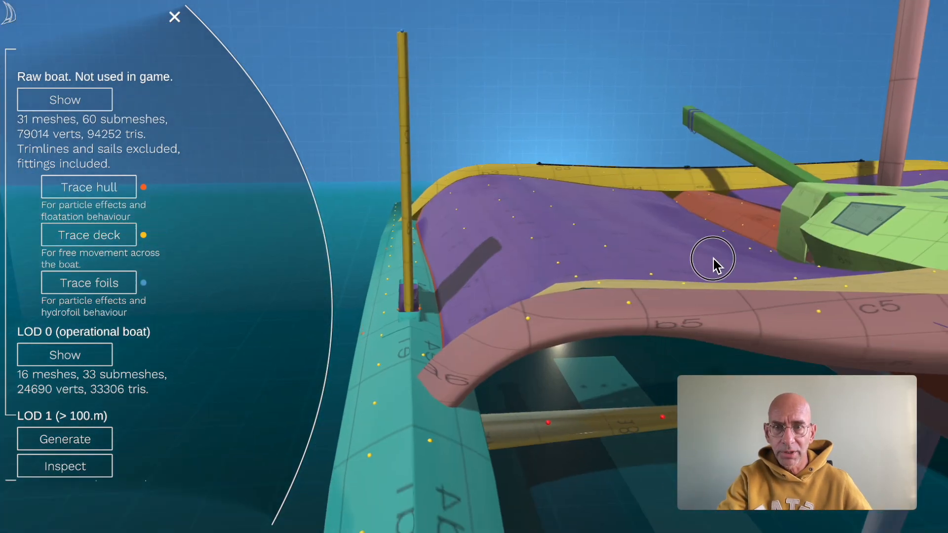
# Step: Orbit along the deck's points, then pull back to show the underwater foil's points
pyautogui.moveTo(714, 260); pyautogui.dragTo(539, 260)
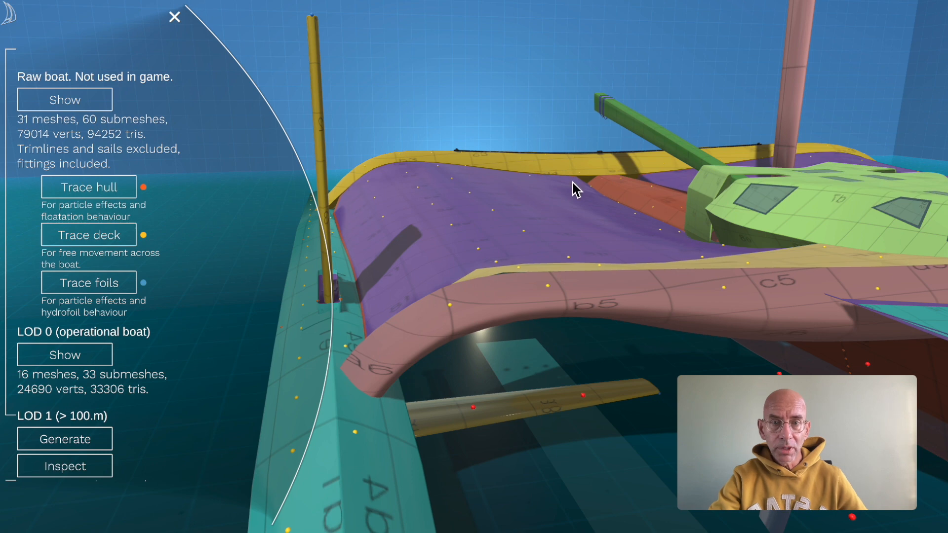
pyautogui.moveTo(573, 189); pyautogui.dragTo(546, 392)
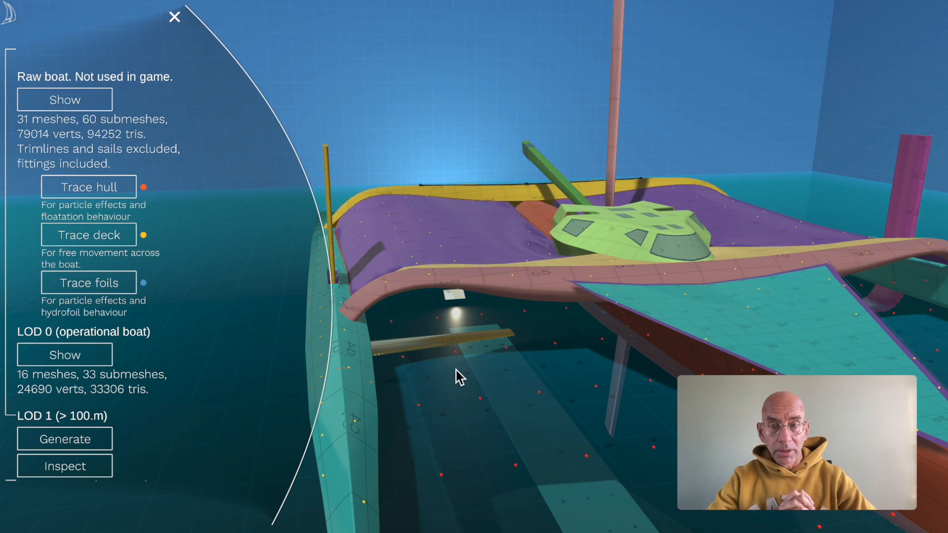
pyautogui.moveTo(300, 51)
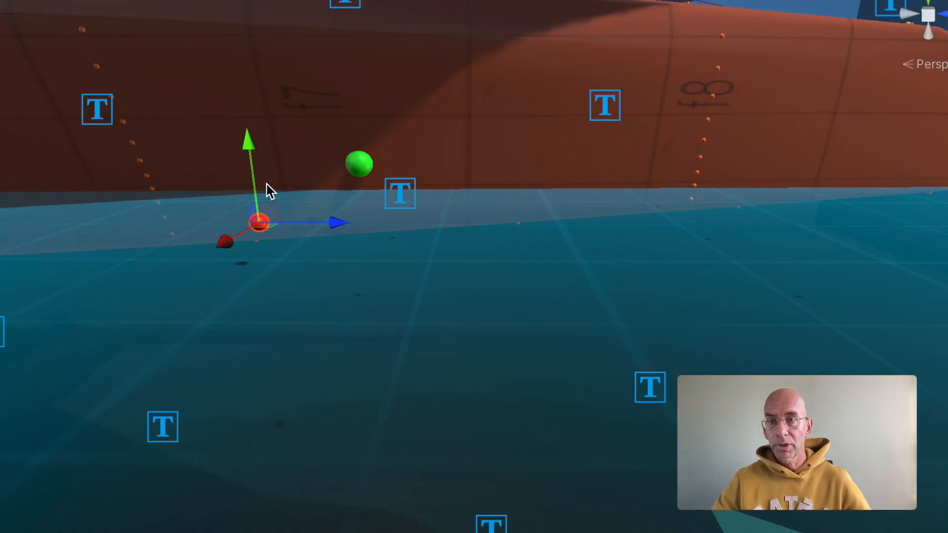
pyautogui.moveTo(254, 160)
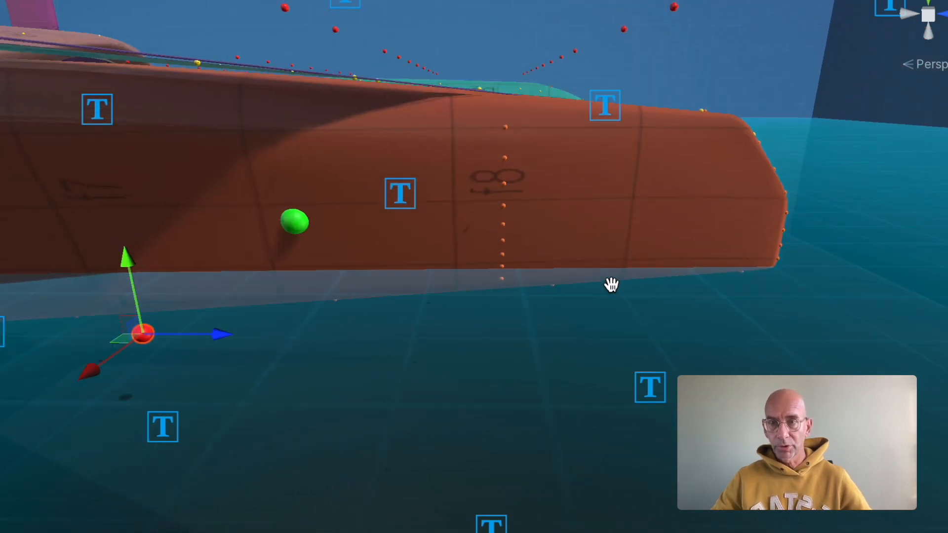
pyautogui.moveTo(488, 316)
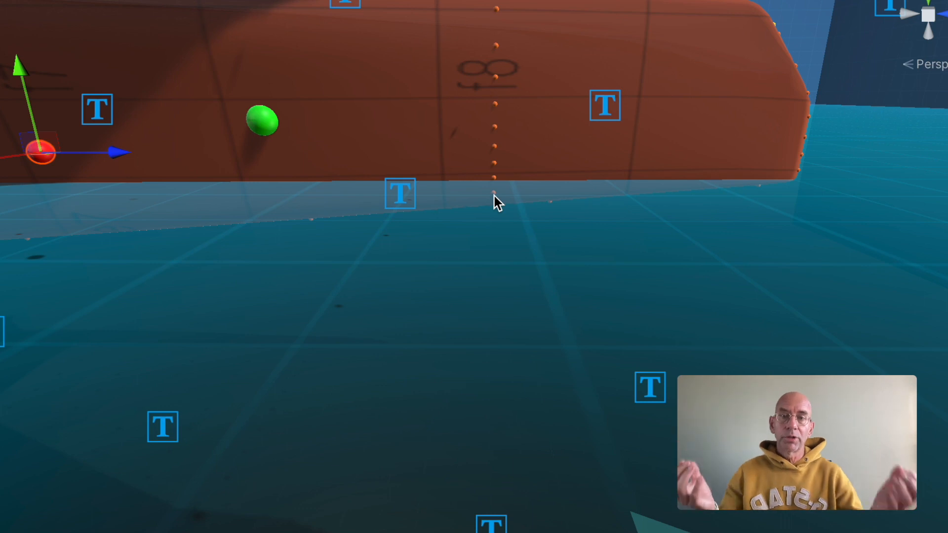
pyautogui.moveTo(476, 195)
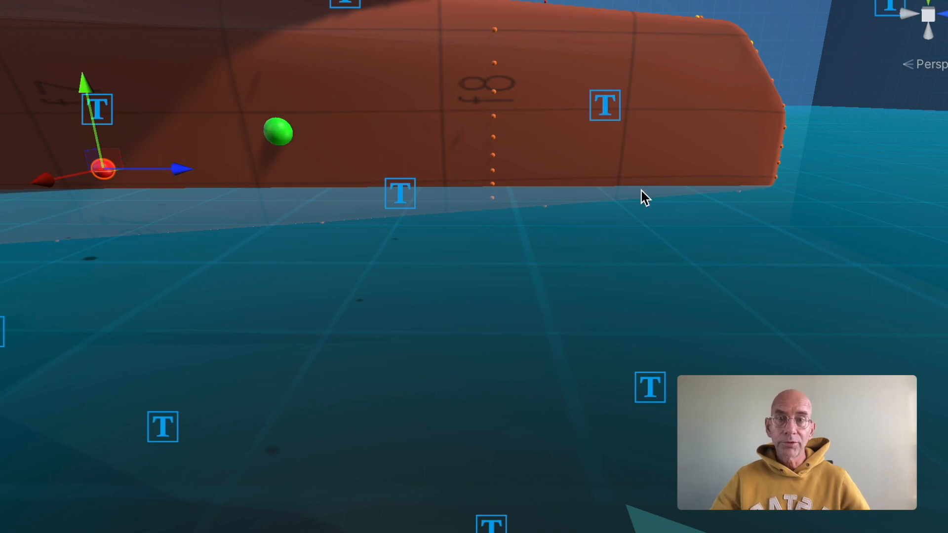
pyautogui.moveTo(589, 184)
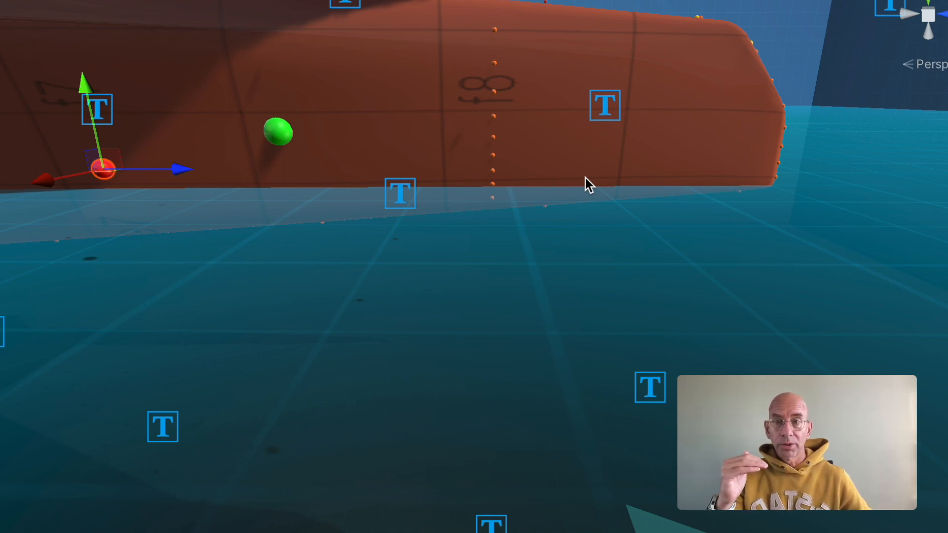
pyautogui.moveTo(318, 210)
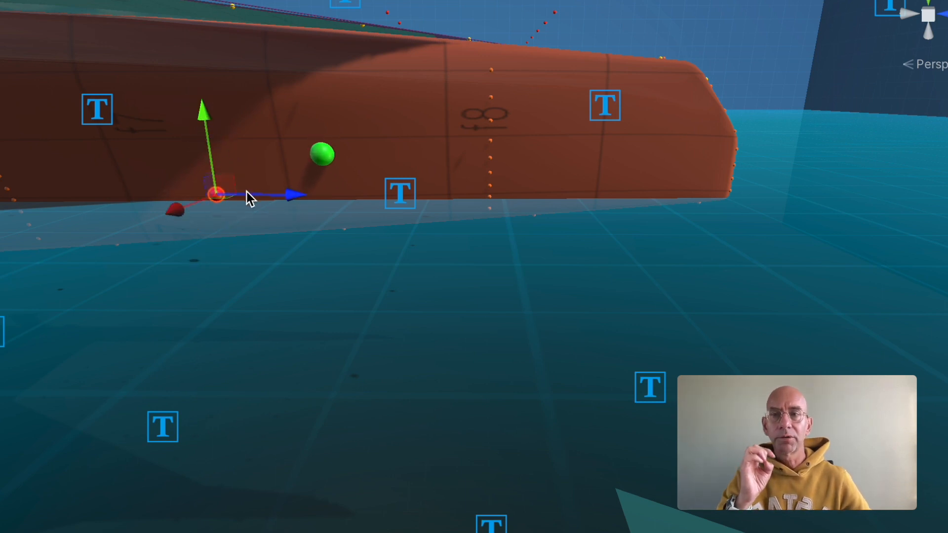
pyautogui.moveTo(264, 219)
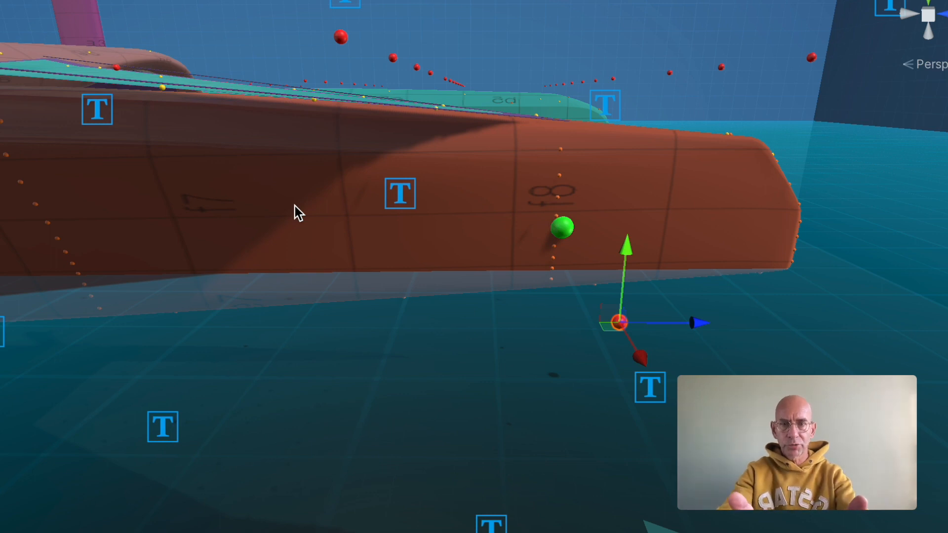
pyautogui.moveTo(547, 253)
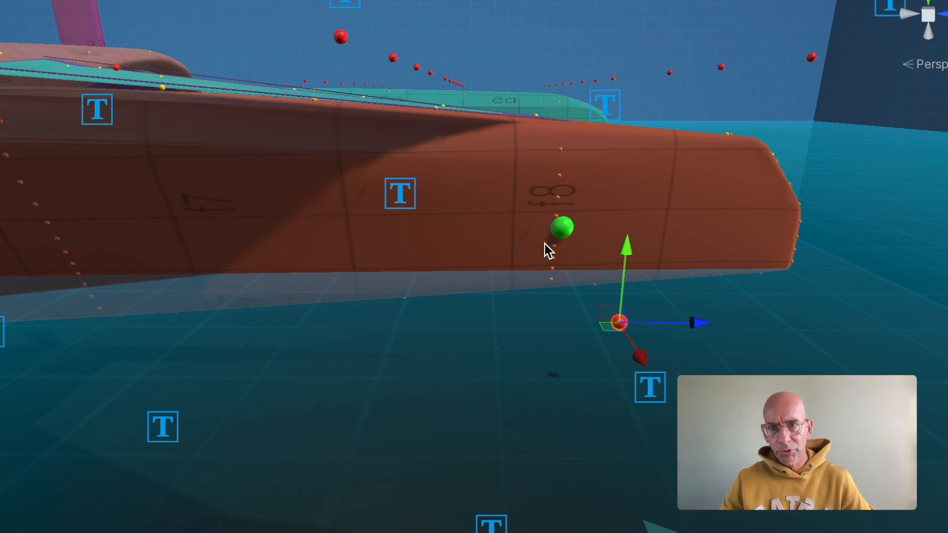
pyautogui.moveTo(527, 267)
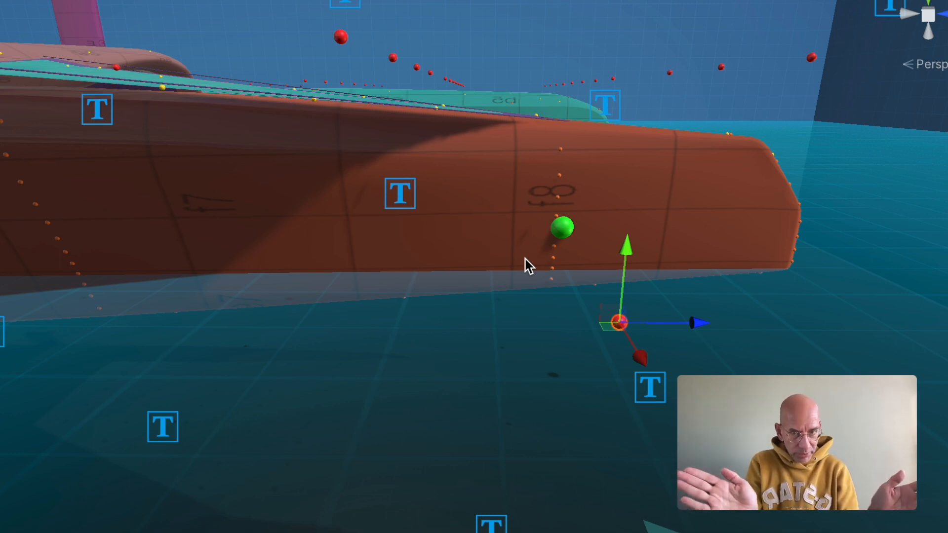
pyautogui.moveTo(565, 242)
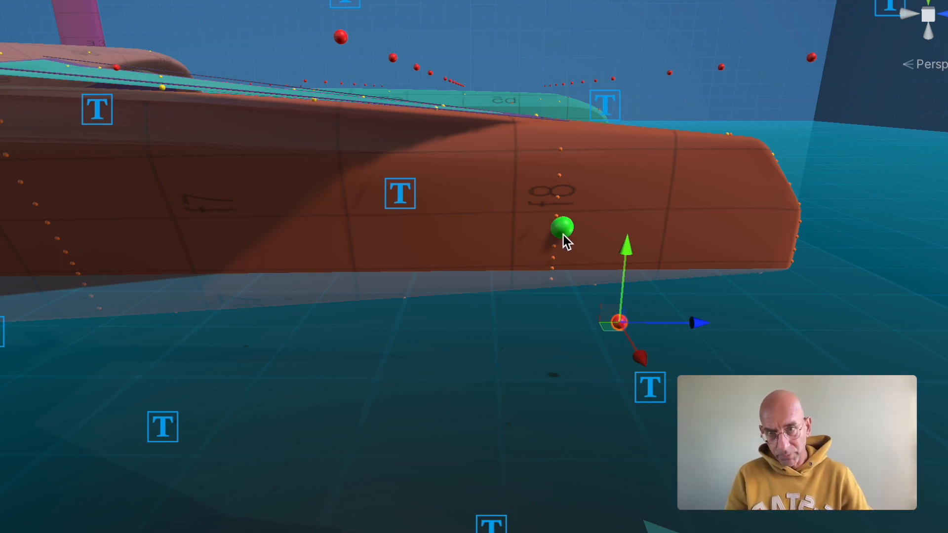
pyautogui.moveTo(436, 248)
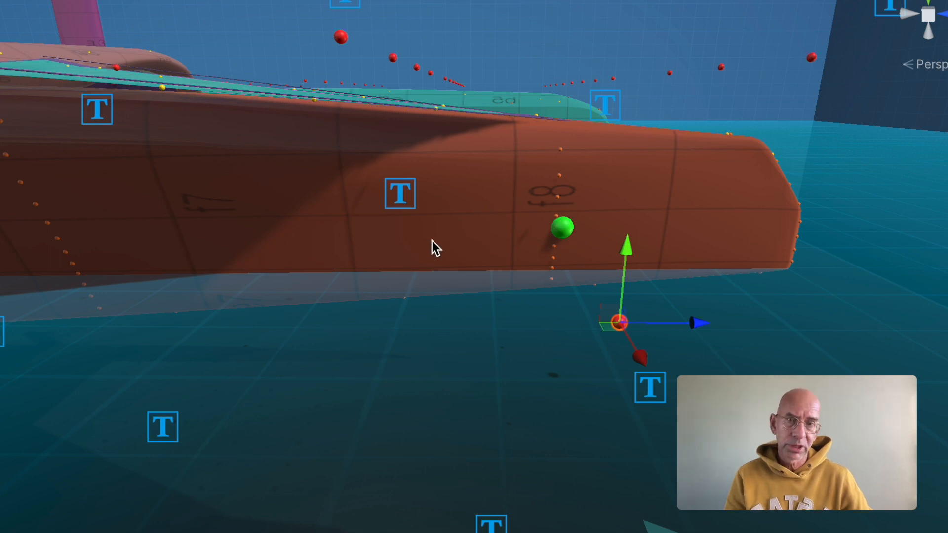
pyautogui.moveTo(446, 240)
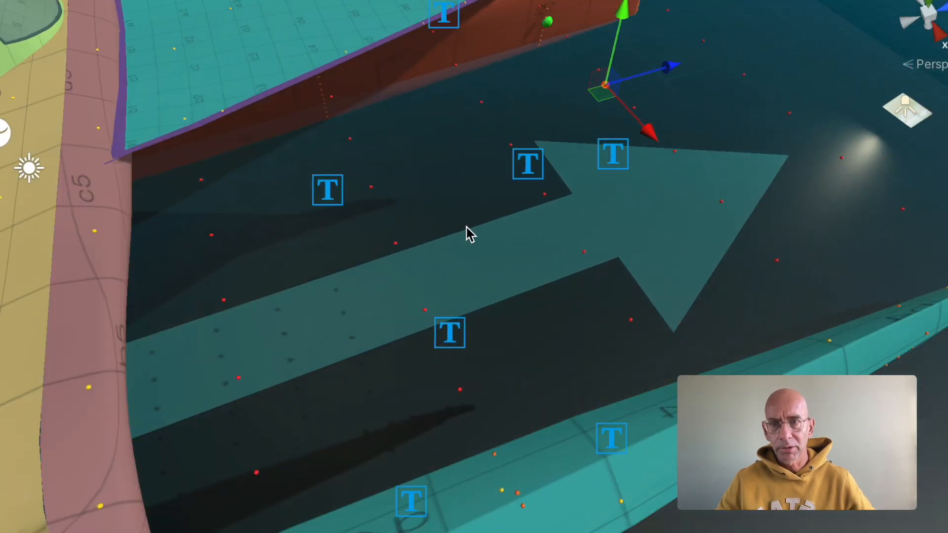
# Step: Orbit to look down over the water beside the hull at its red trace points
pyautogui.moveTo(471, 235); pyautogui.dragTo(359, 271)
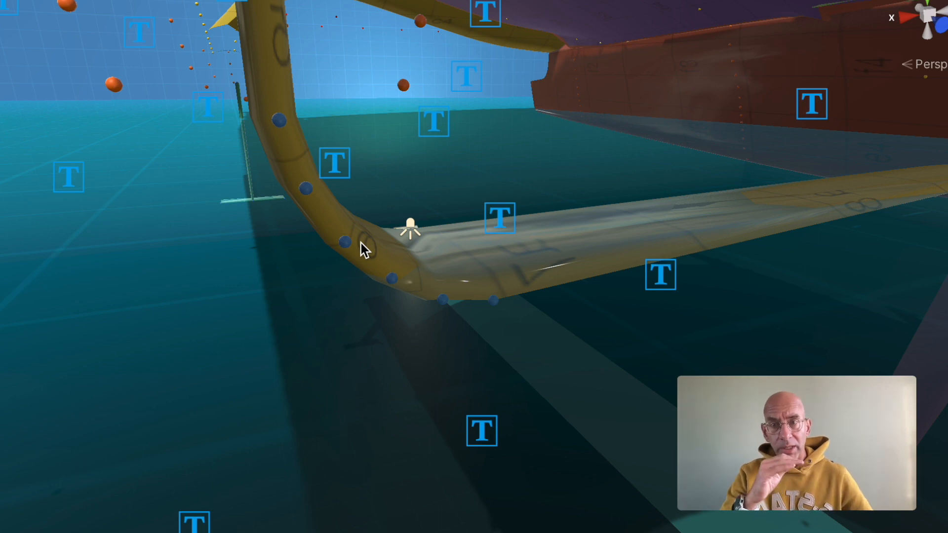
pyautogui.moveTo(632, 302)
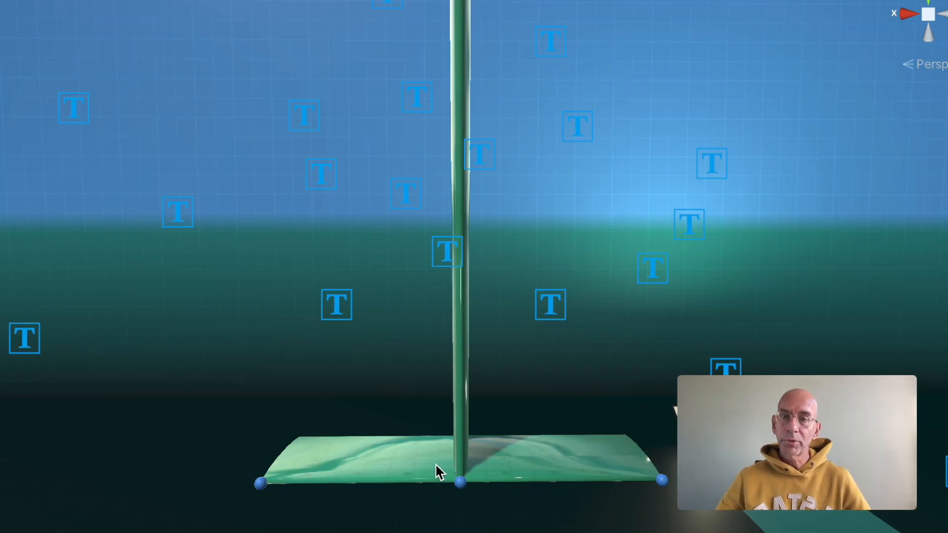
pyautogui.moveTo(526, 166)
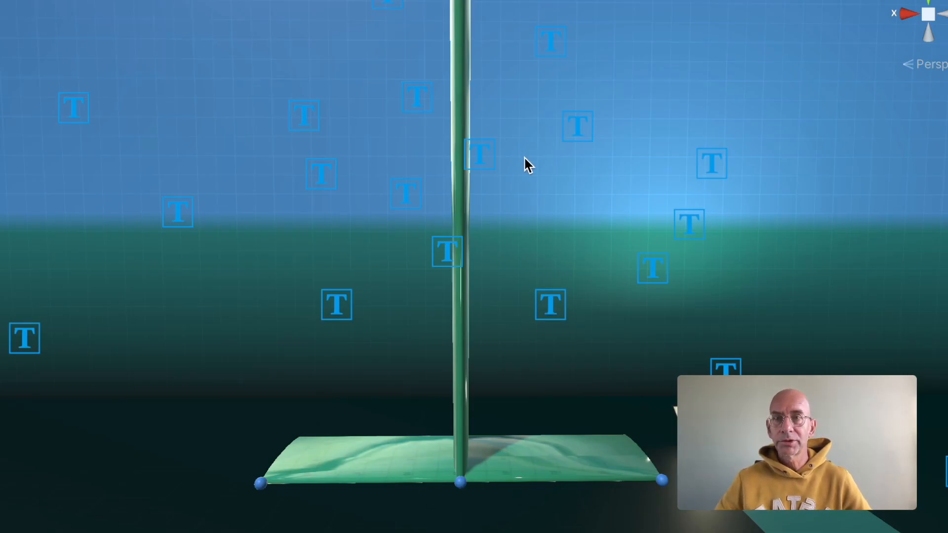
# Step: Tilt the view down toward the green foil's base and its blue sample points
pyautogui.moveTo(526, 166); pyautogui.dragTo(513, 305)
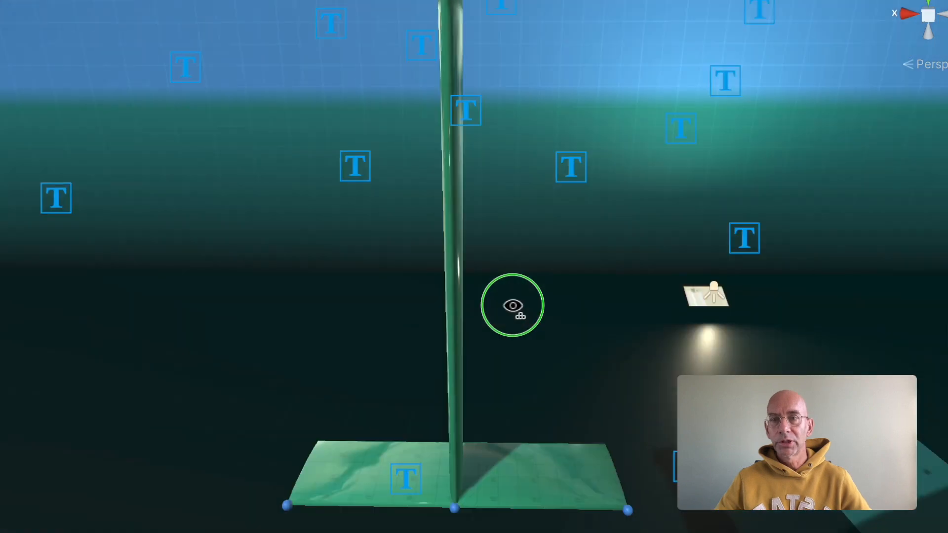